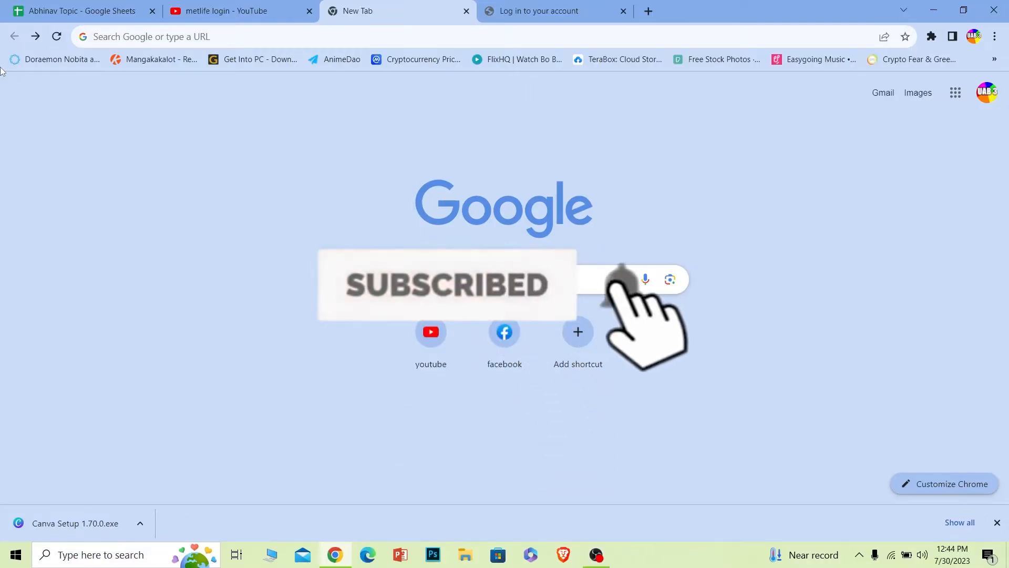
Search Google for "metlife login" from the address bar.
{"action": "type", "text": "metlife login"}
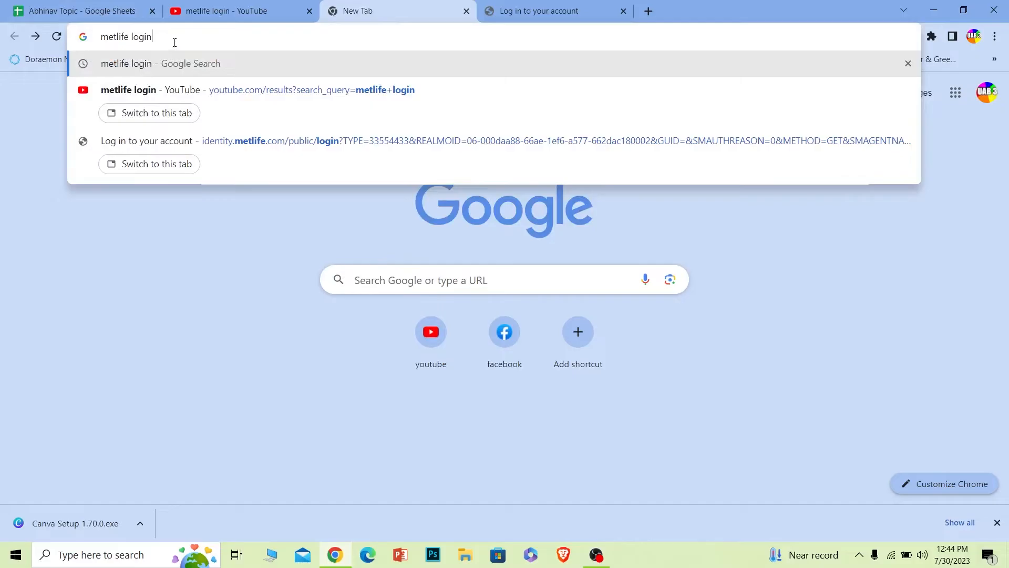
{"action": "key", "text": "Enter"}
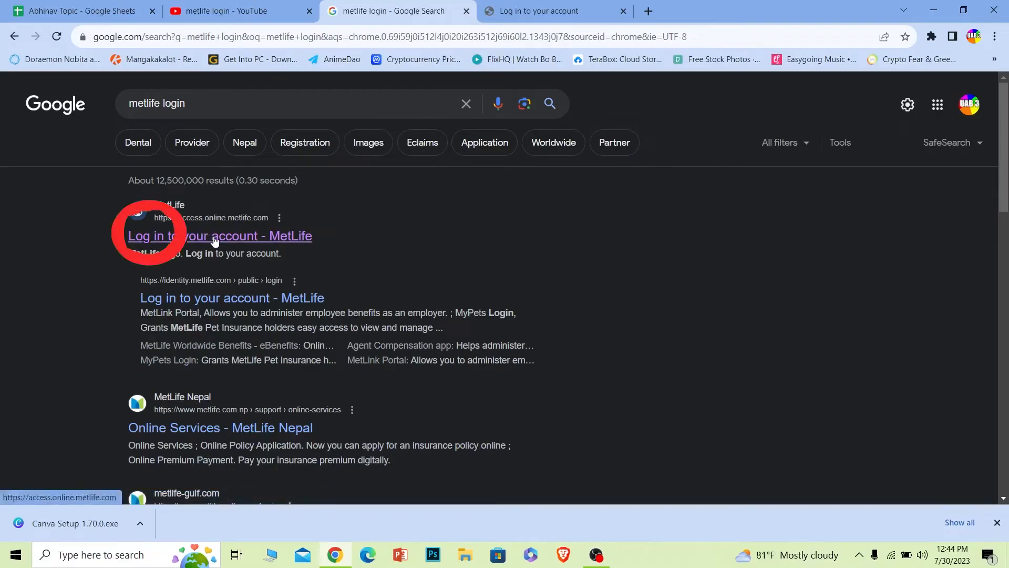
Open the 'Log in to your account - MetLife' result and close the duplicate login tab.
{"action": "left_click", "coordinate": [220, 236]}
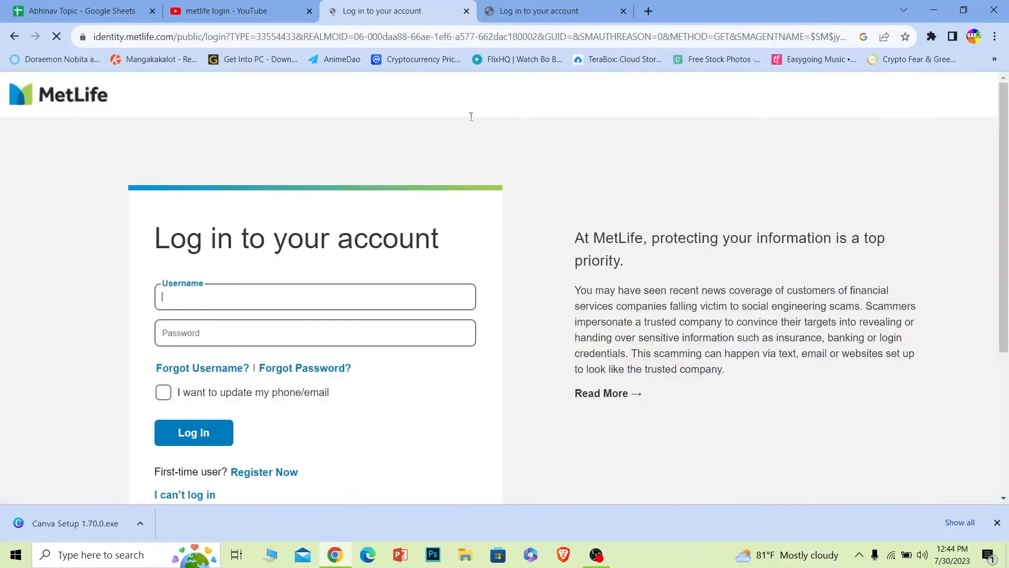
{"action": "left_click", "coordinate": [622, 11]}
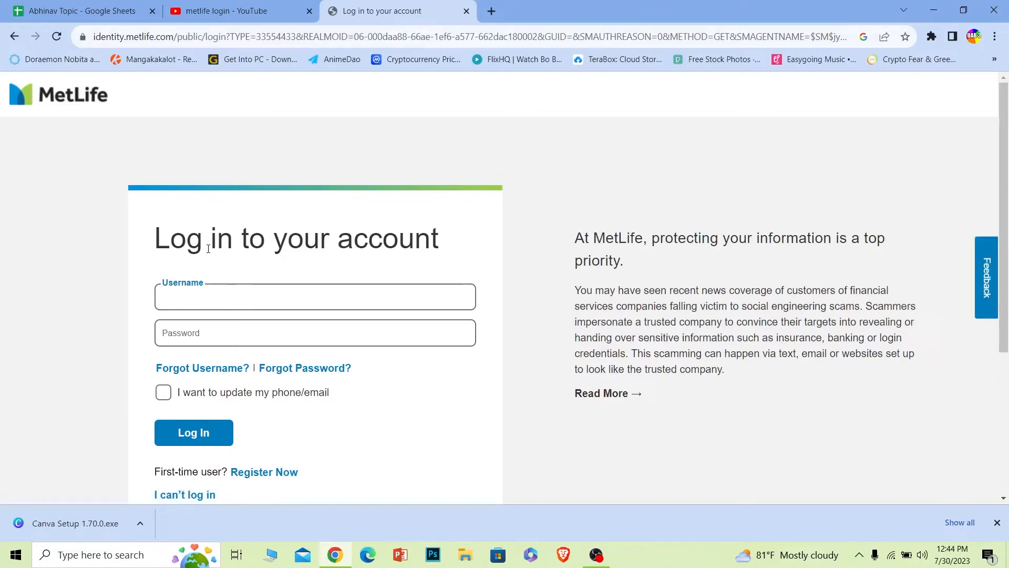
Enter username 'hgyturi' and a password in the MetLife login form.
{"action": "type", "text": "hgyturi"}
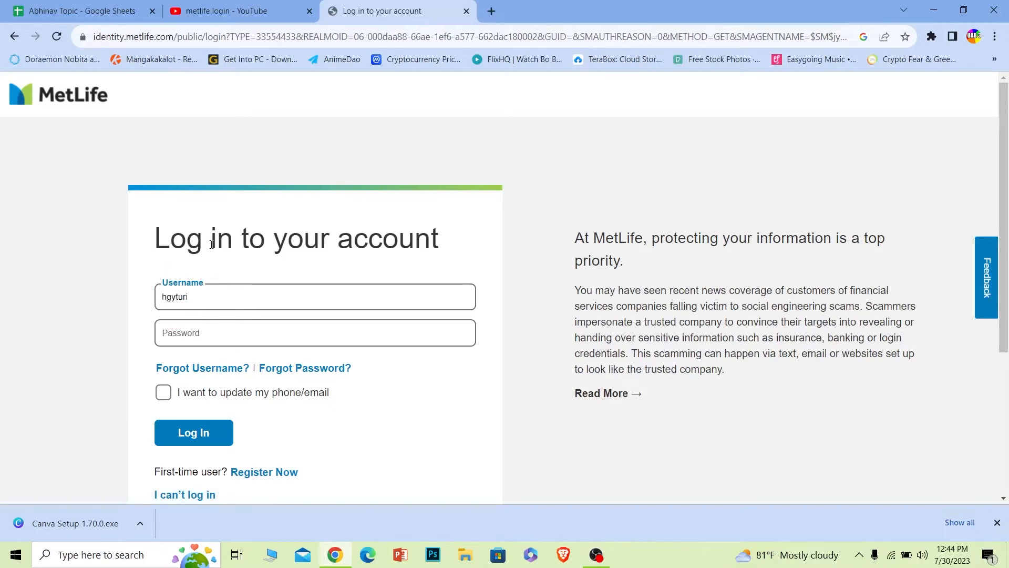
{"action": "left_click", "coordinate": [315, 333]}
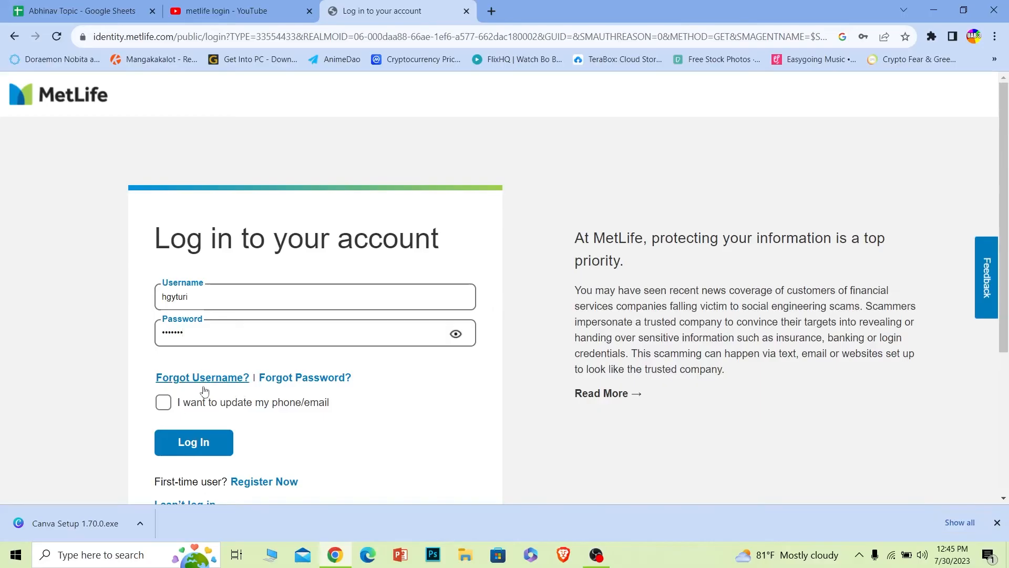
{"action": "mouse_move", "coordinate": [248, 398]}
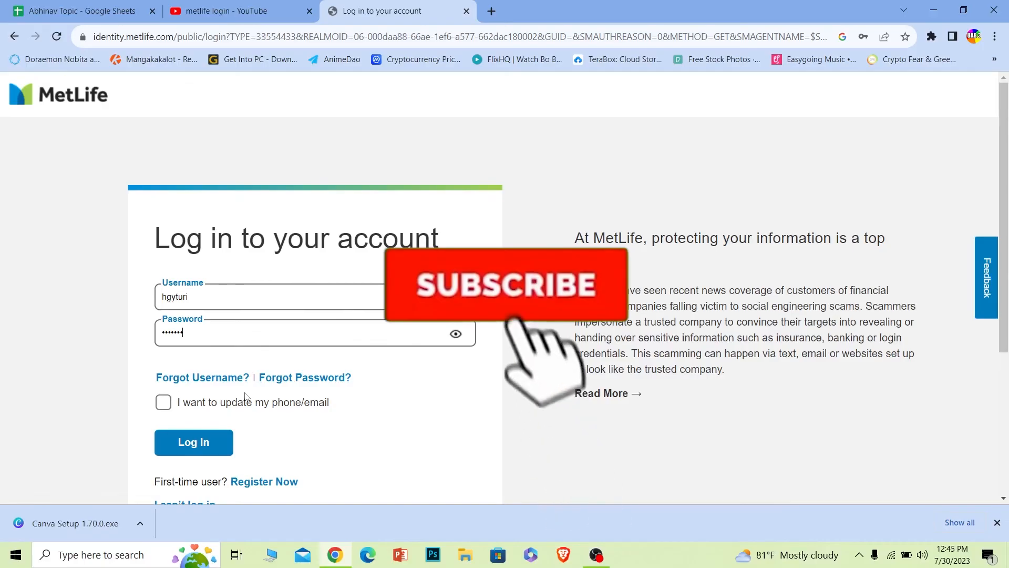
{"action": "left_click", "coordinate": [505, 284]}
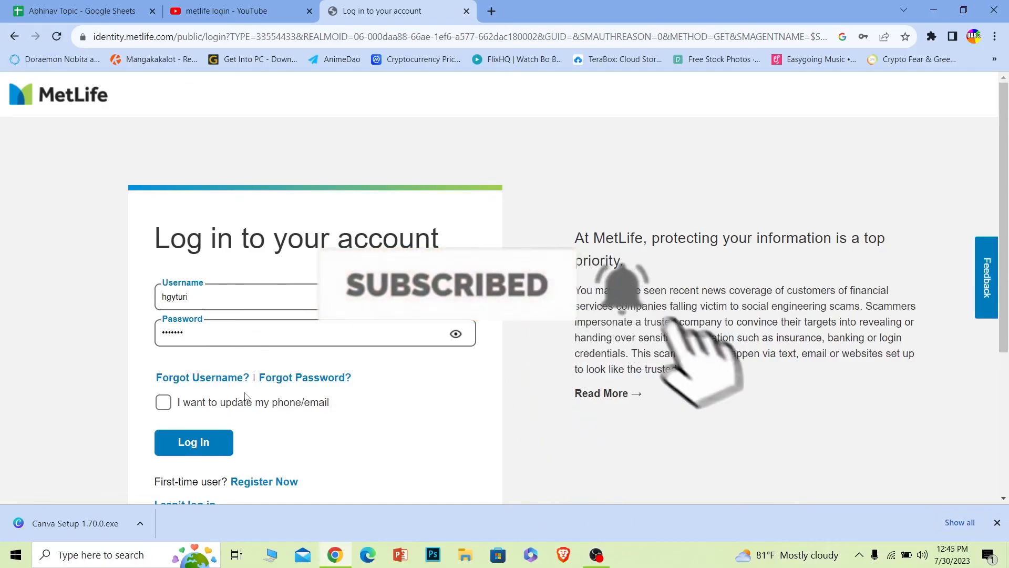